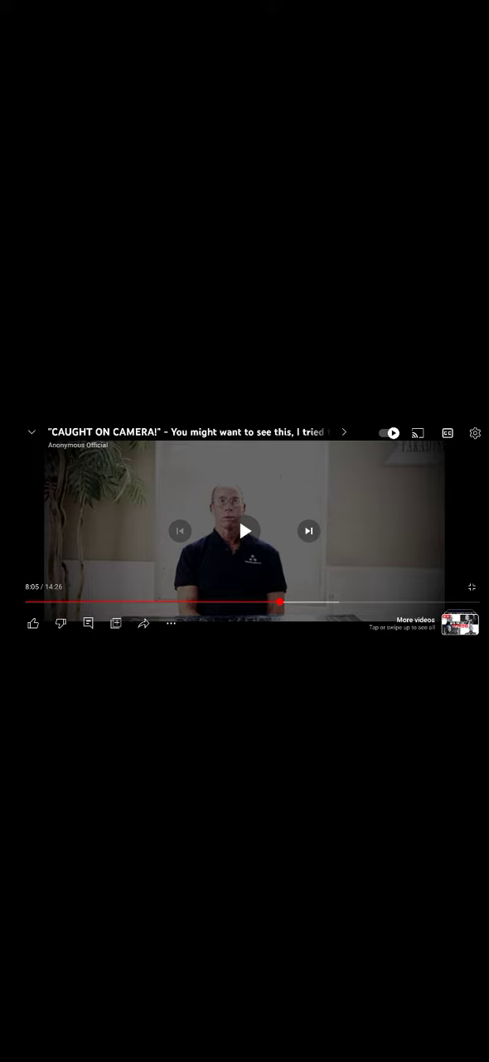
Step: Resume the 'CAUGHT ON CAMERA!' video for a few seconds, then pause it just past eight minutes to examine the man
{"action": "left_click", "coordinate": [246, 531]}
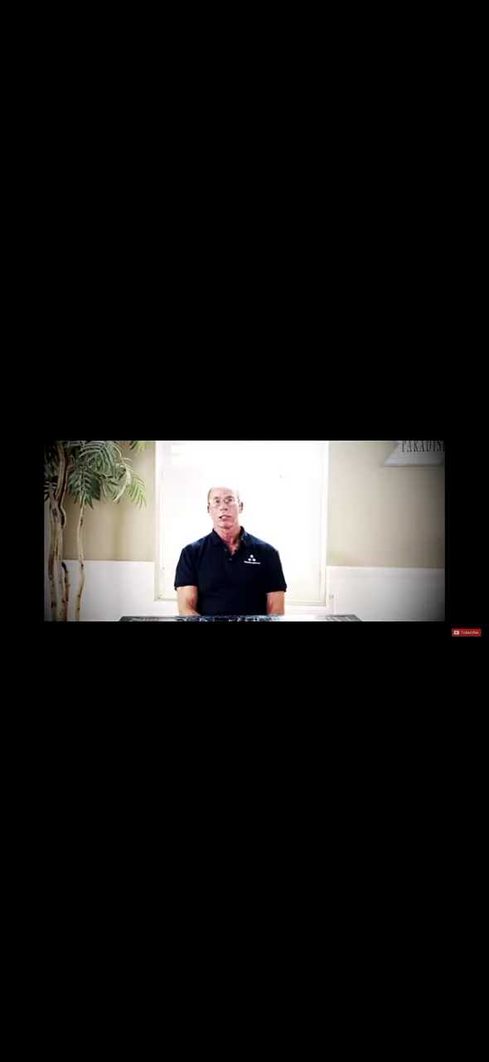
{"action": "left_click", "coordinate": [246, 531]}
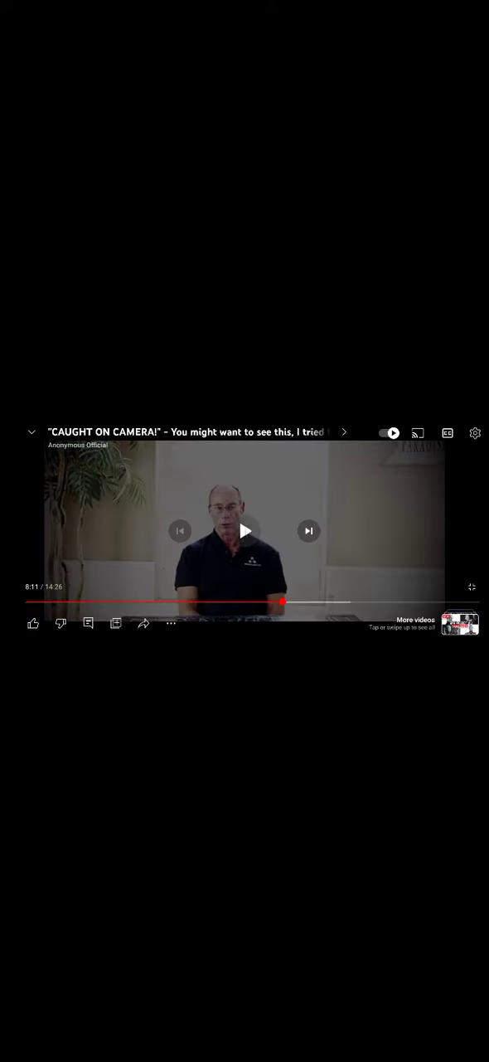